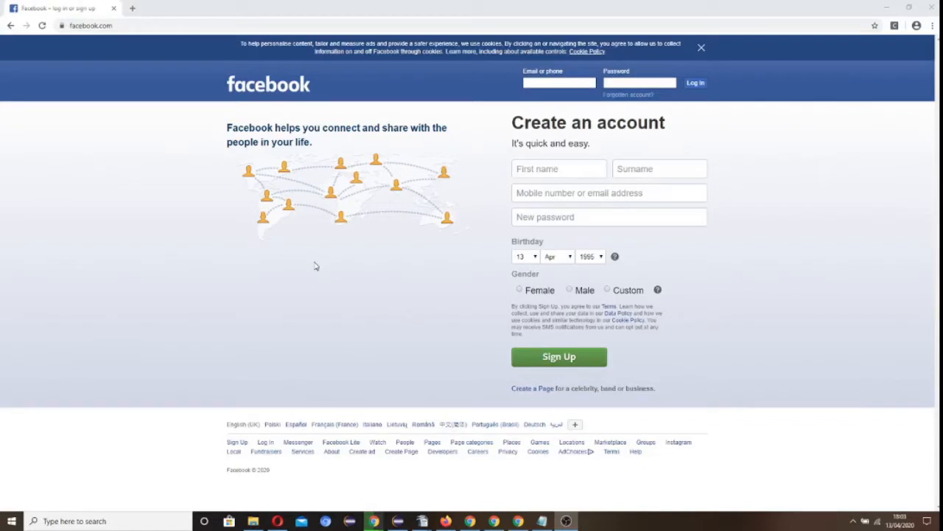
{"action": "mouse_move", "coordinate": [337, 251]}
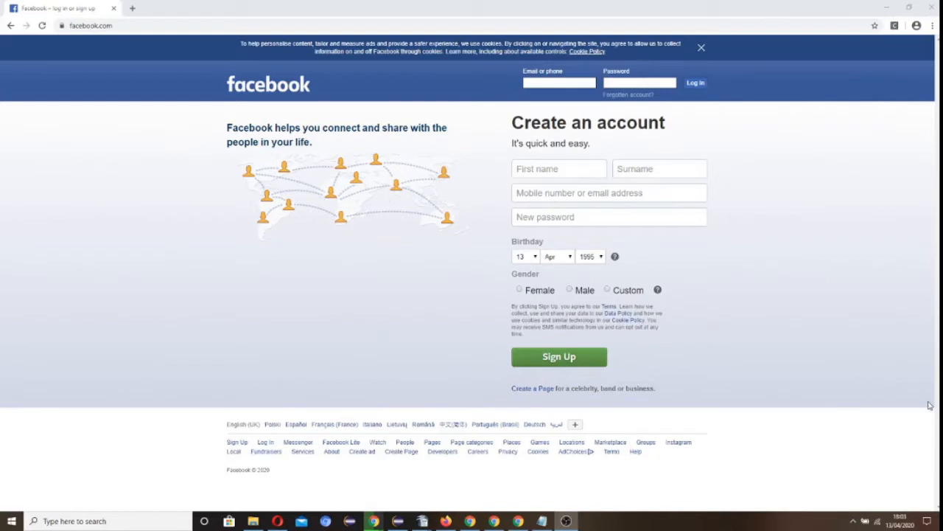
{"action": "mouse_move", "coordinate": [784, 289]}
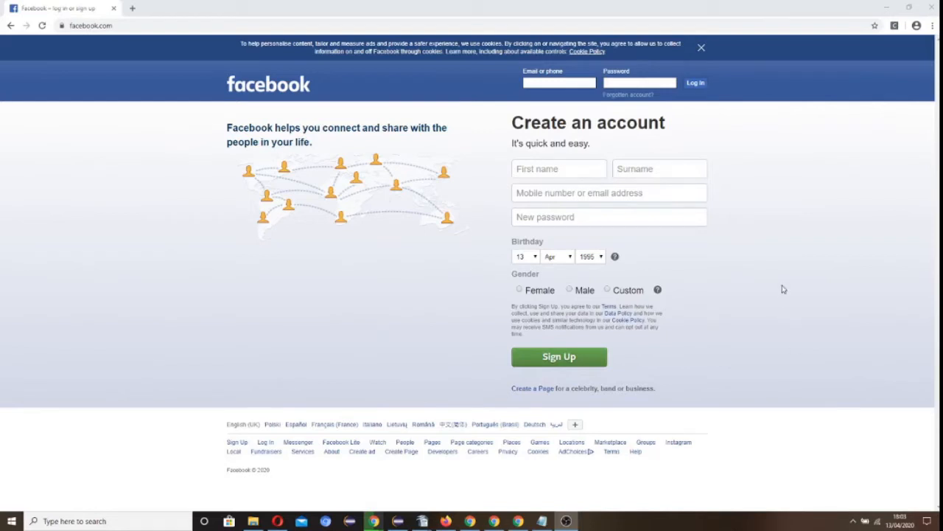
- Inspect the email or phone login field and copy its CSS selector from the Elements panel
{"action": "left_click", "coordinate": [557, 82]}
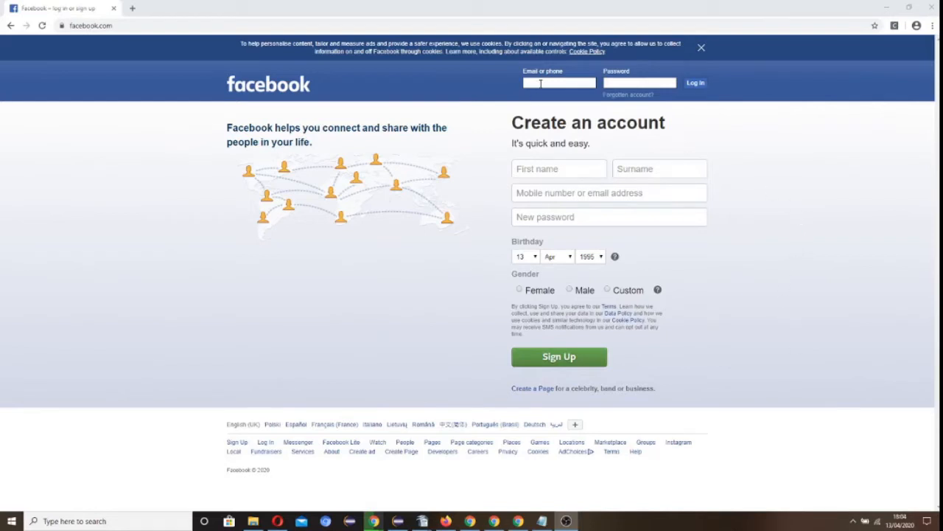
{"action": "right_click", "coordinate": [559, 83]}
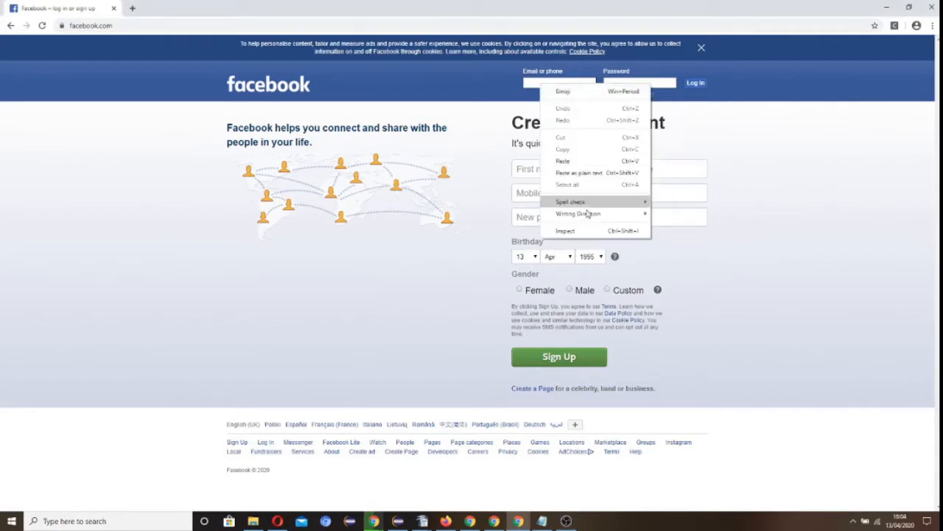
{"action": "left_click", "coordinate": [752, 180]}
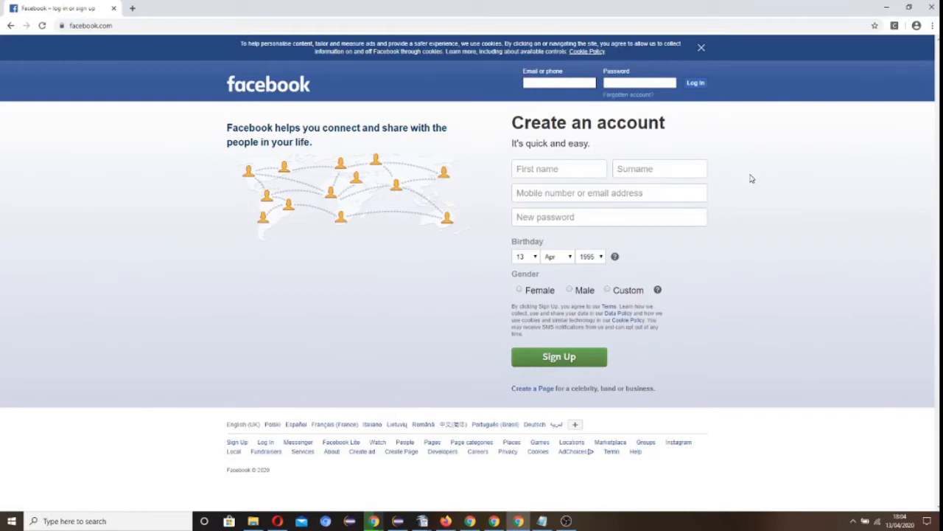
{"action": "key", "text": "F12"}
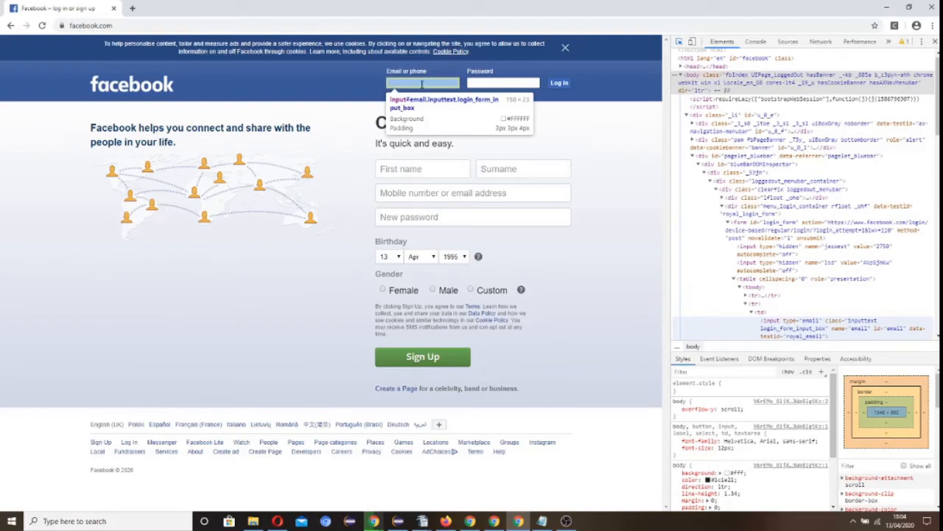
{"action": "right_click", "coordinate": [803, 332]}
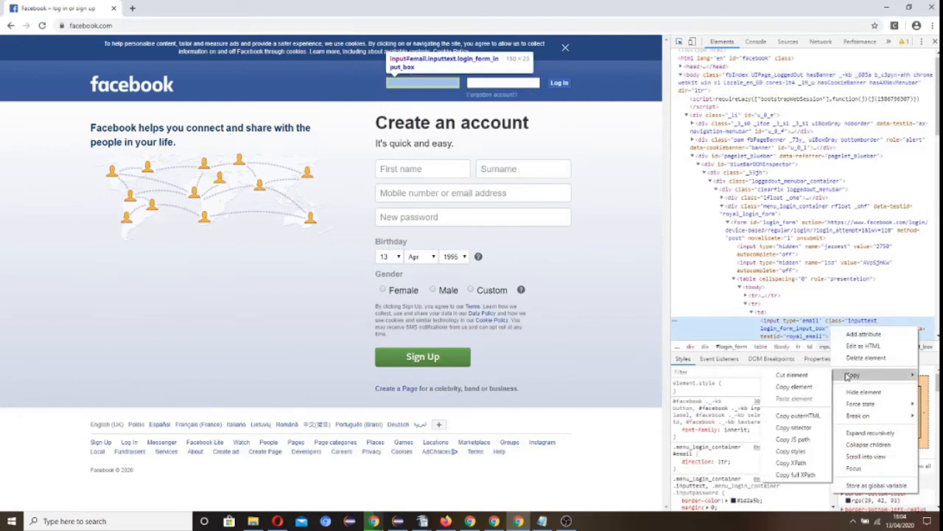